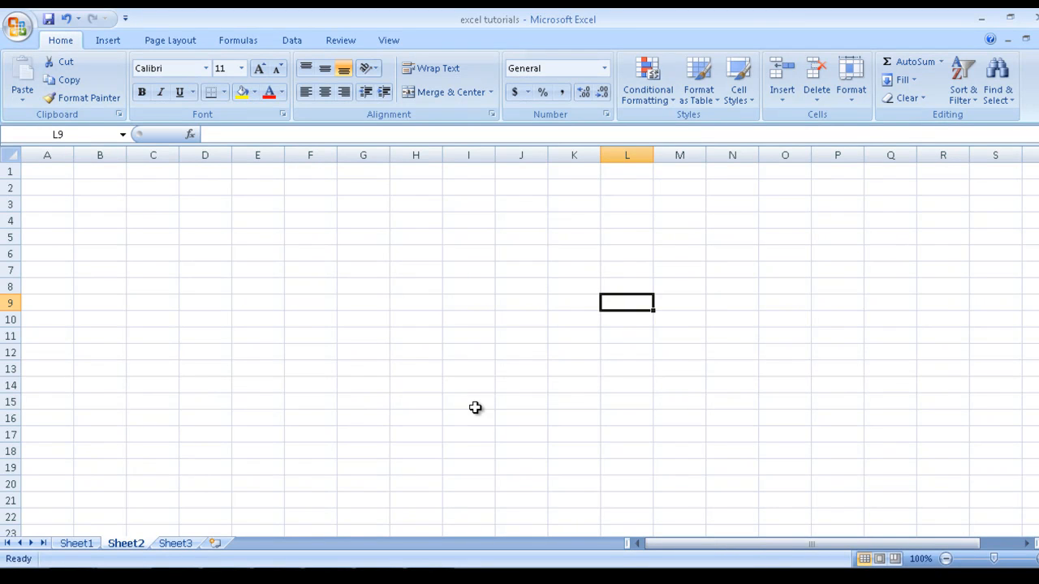
pyautogui.moveTo(267, 292)
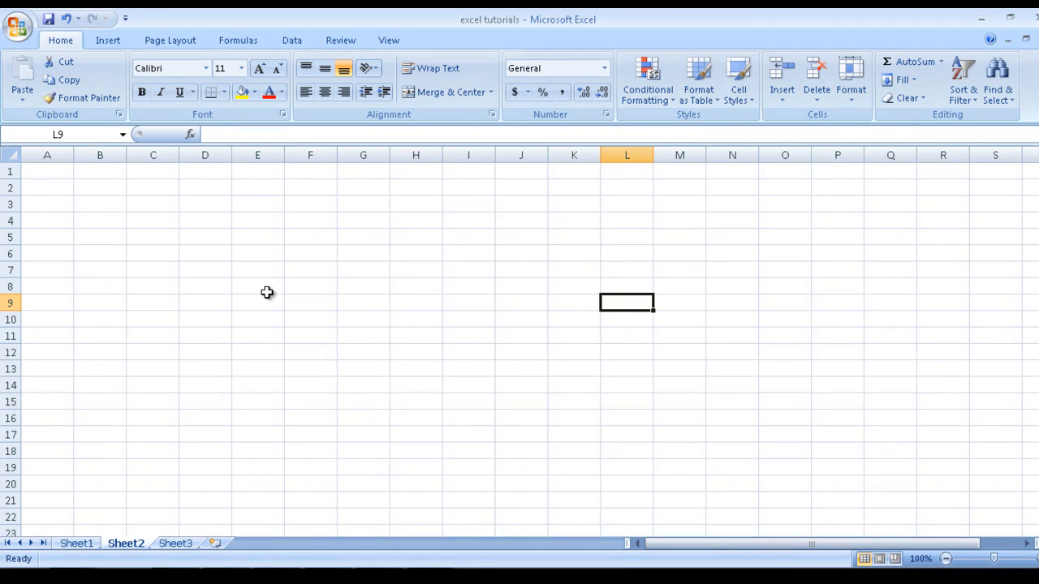
pyautogui.moveTo(45, 177)
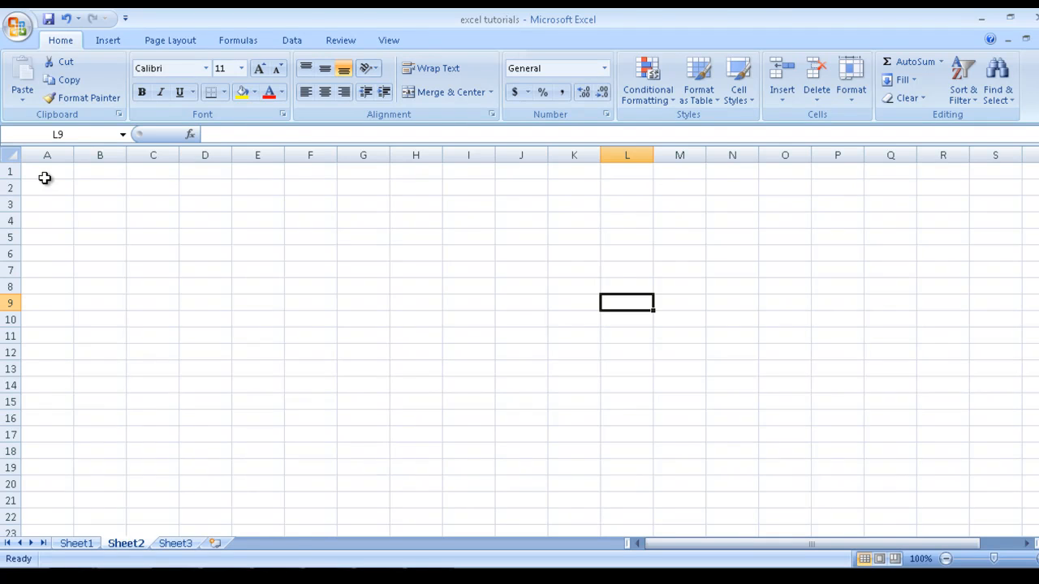
pyautogui.moveTo(63, 122)
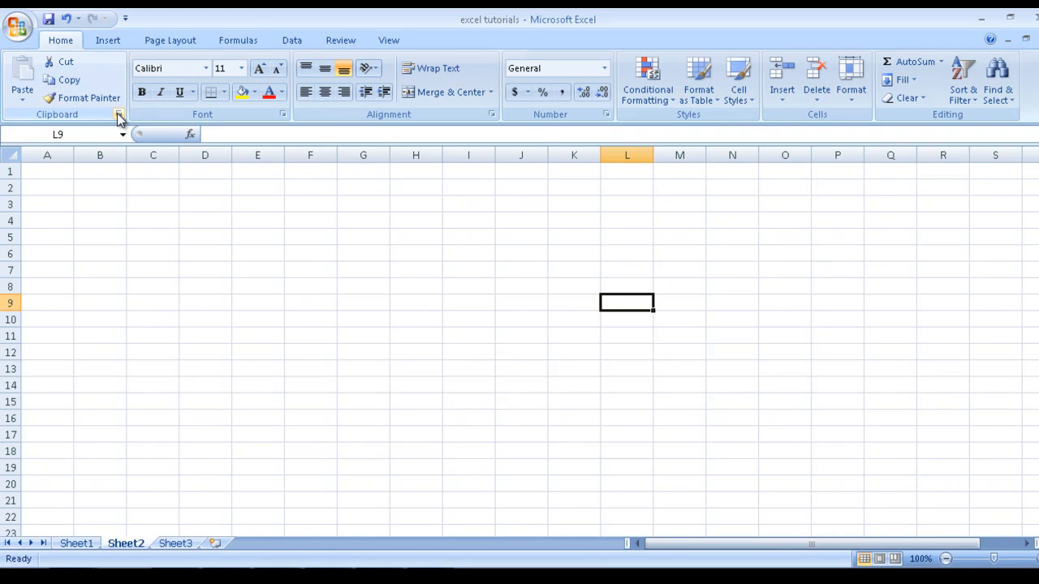
pyautogui.moveTo(92, 119)
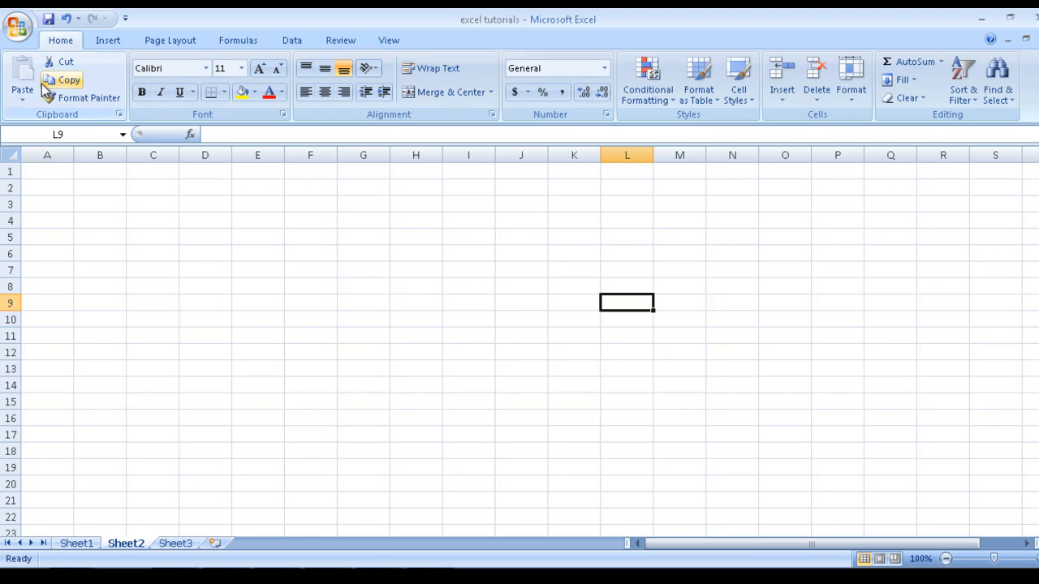
pyautogui.moveTo(97, 123)
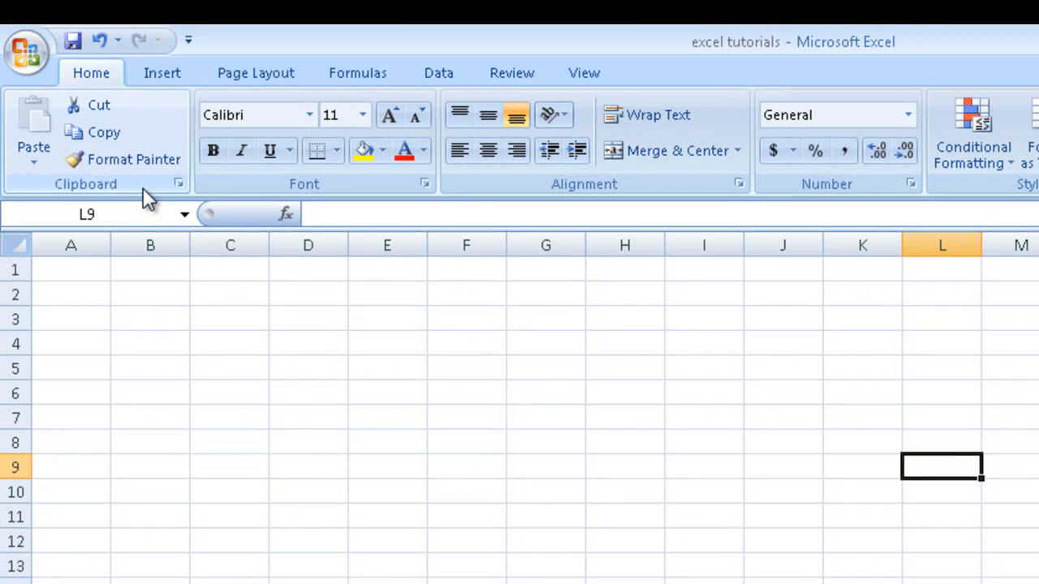
pyautogui.moveTo(361, 257)
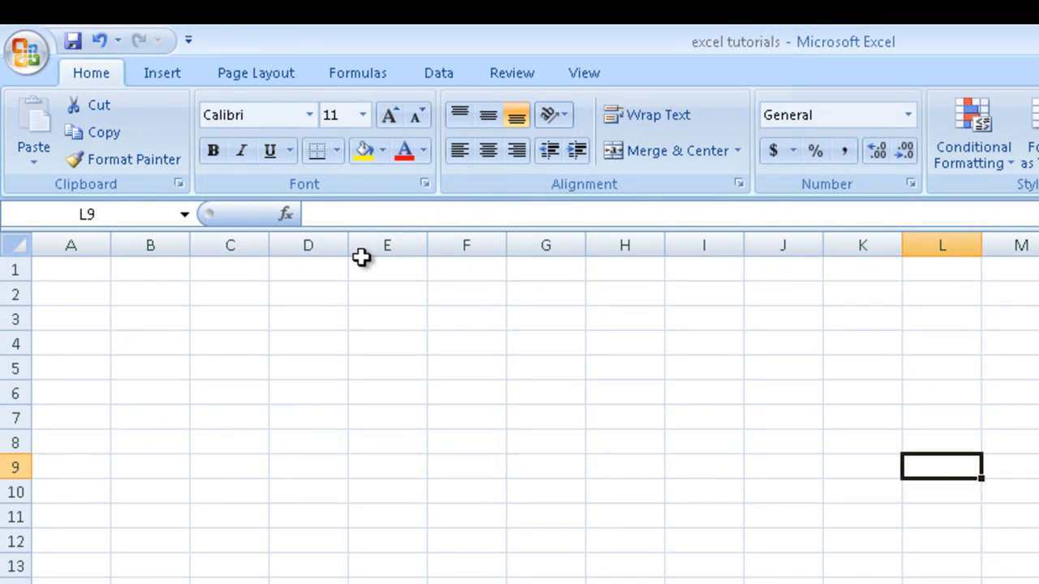
pyautogui.moveTo(333, 194)
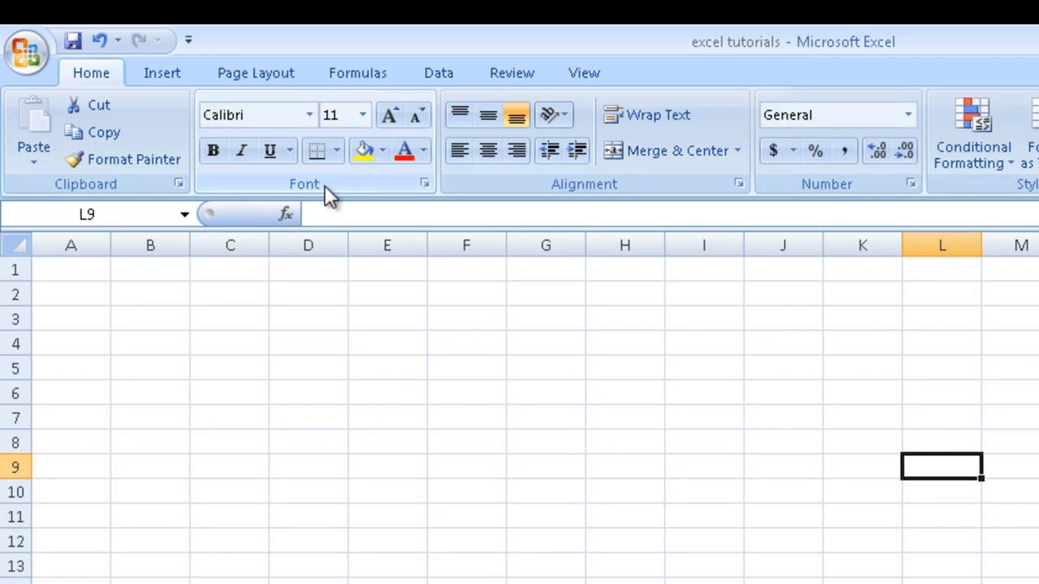
# Step: Fill D4, E4 and F4 grey, blue and olive, and give G4 red text 'dfsf'
pyautogui.click(307, 343)
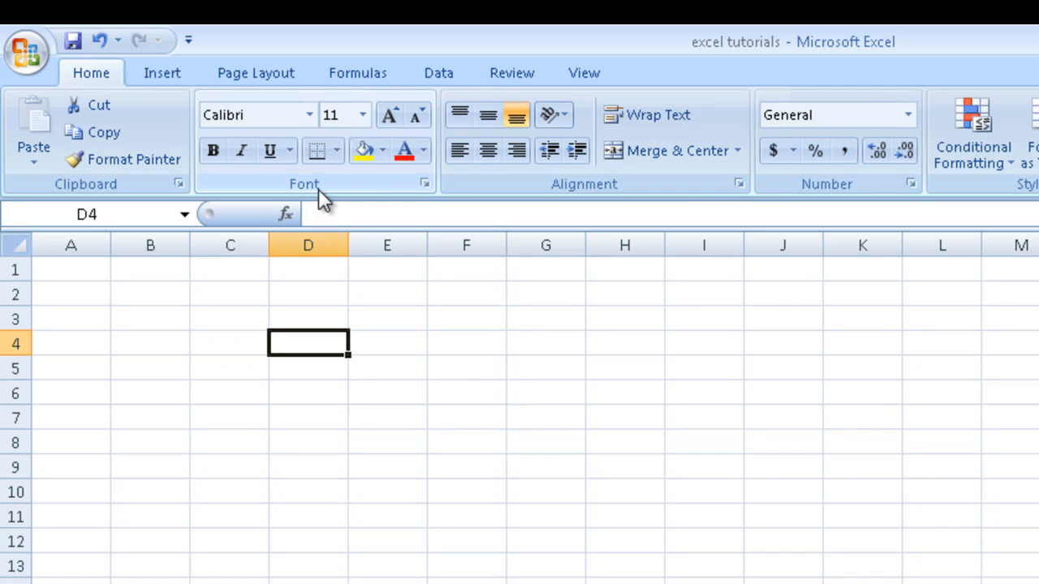
pyautogui.moveTo(335, 205)
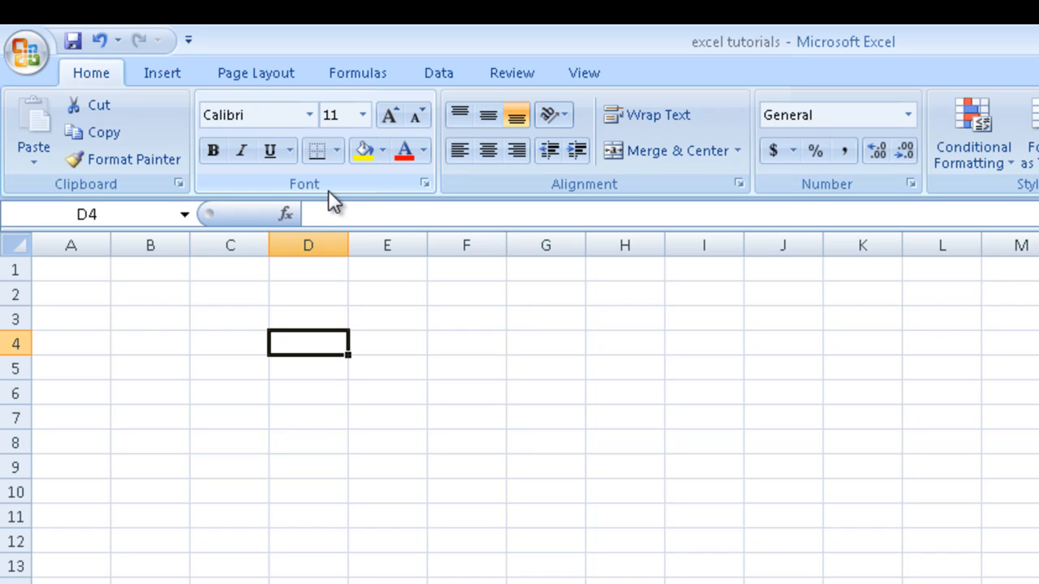
pyautogui.moveTo(240, 151)
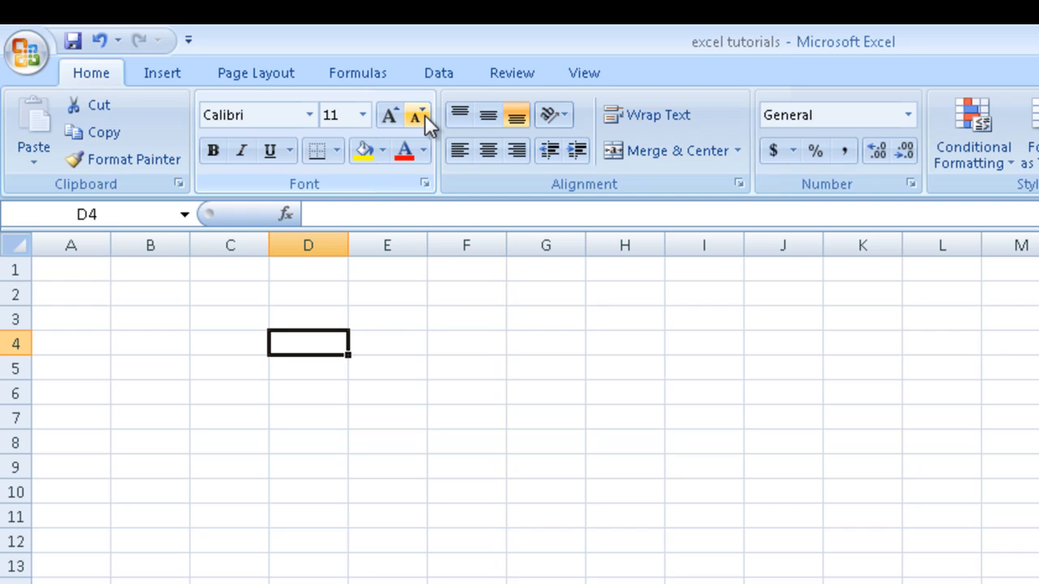
pyautogui.moveTo(364, 151)
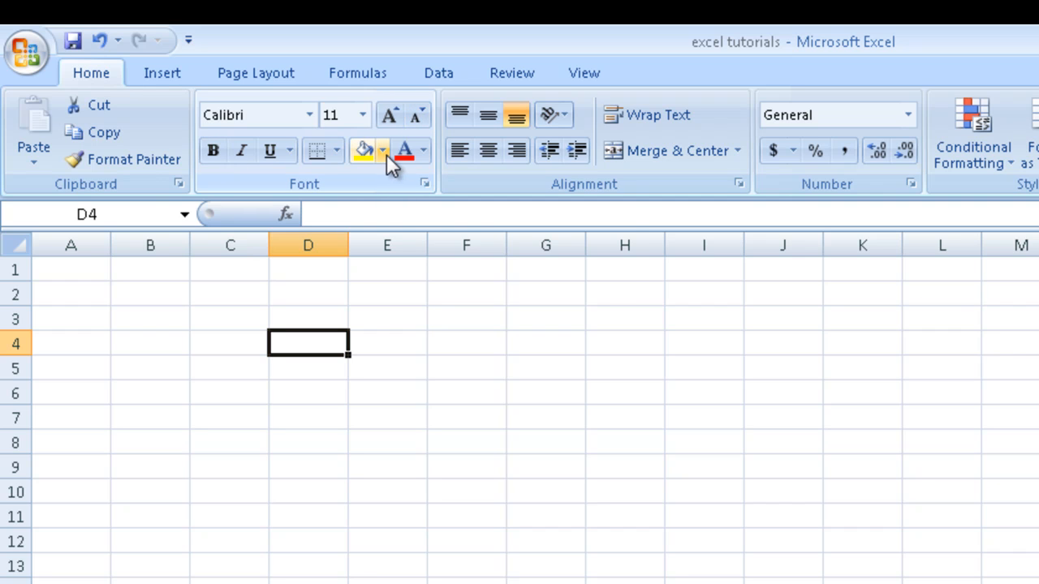
pyautogui.moveTo(381, 163)
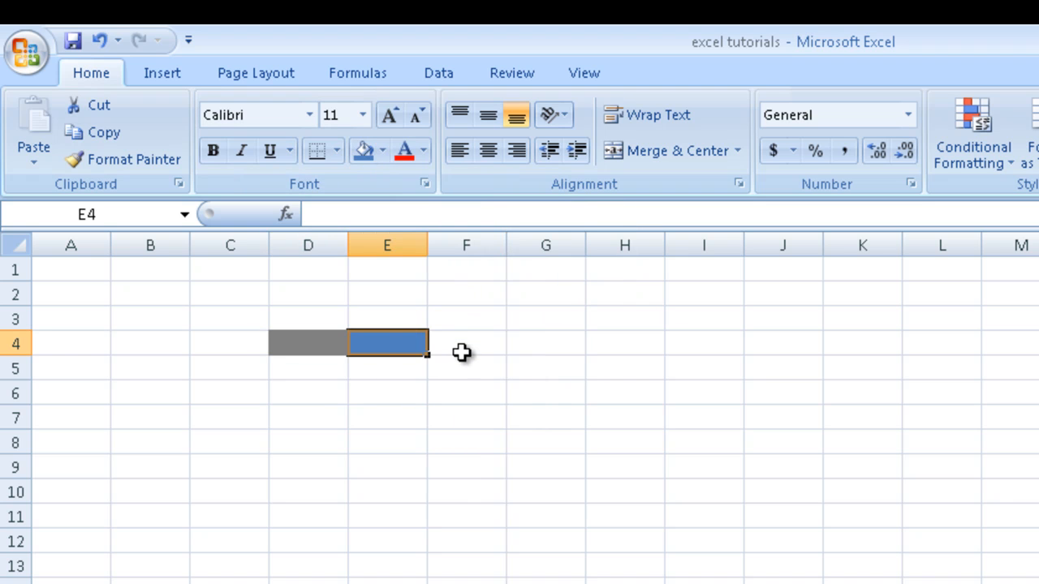
pyautogui.click(382, 151)
pyautogui.write('dfsf')
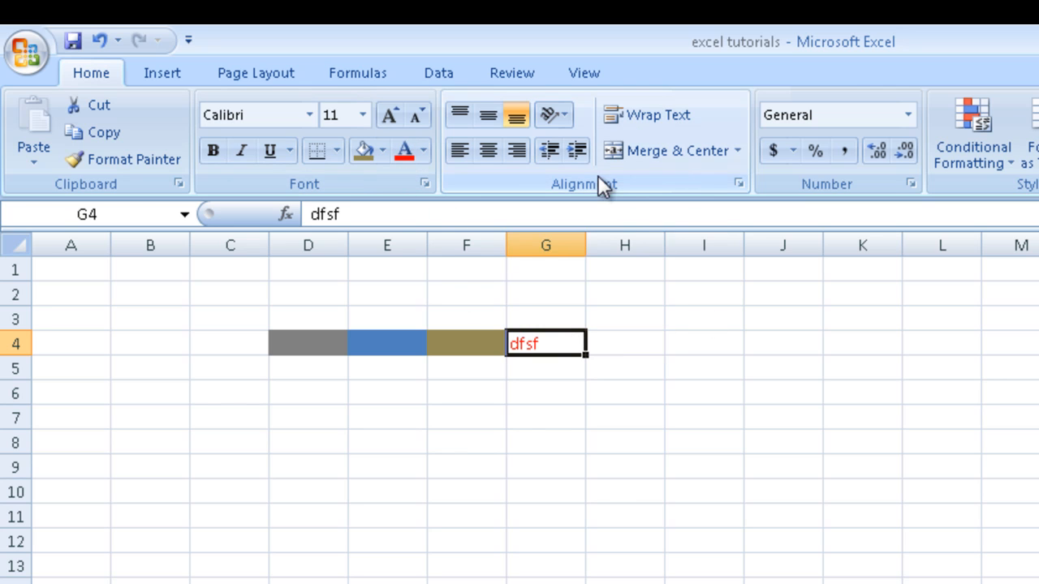
pyautogui.moveTo(586, 202)
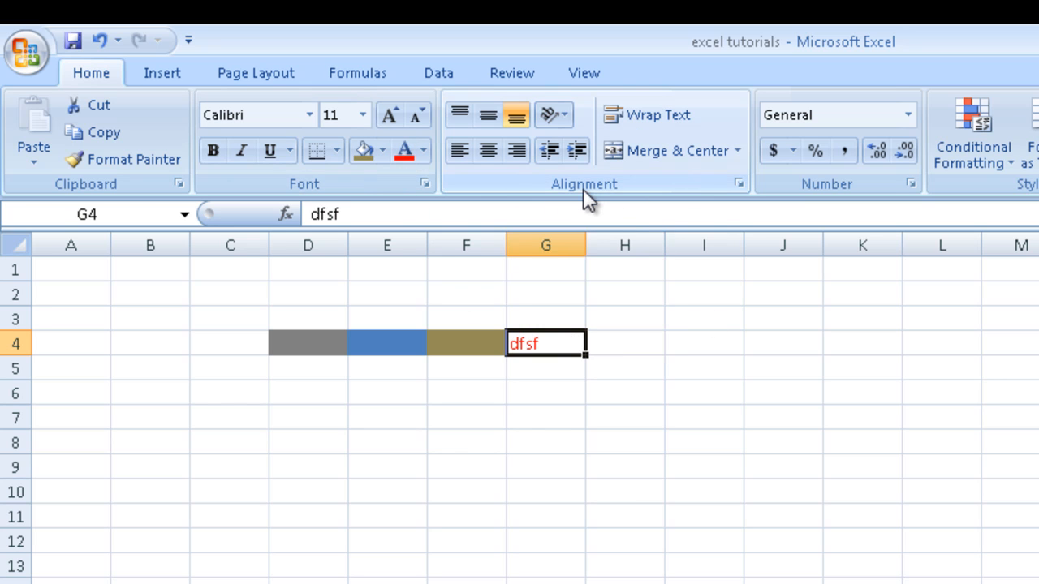
pyautogui.moveTo(661, 77)
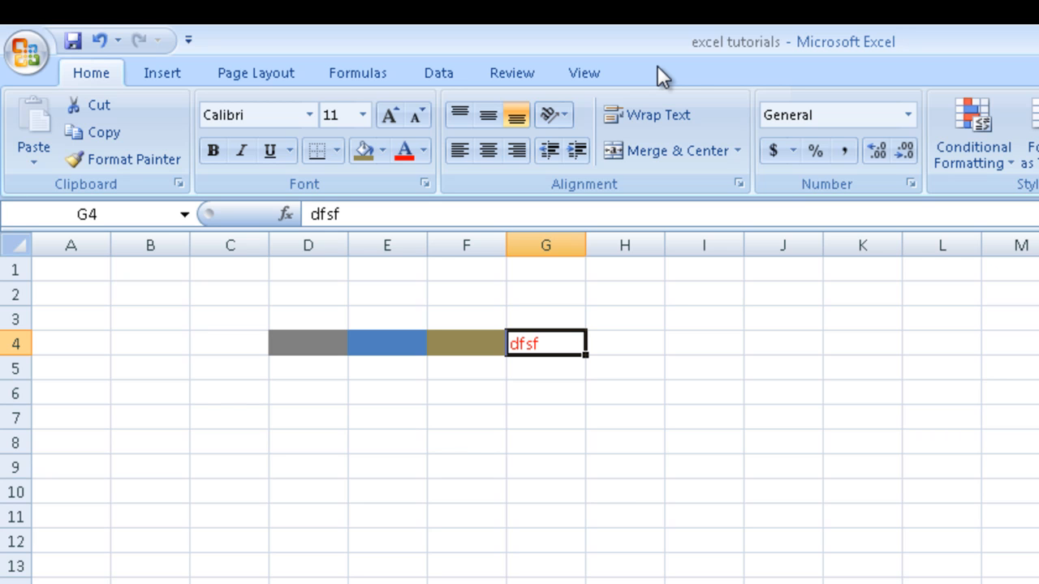
pyautogui.moveTo(655, 71)
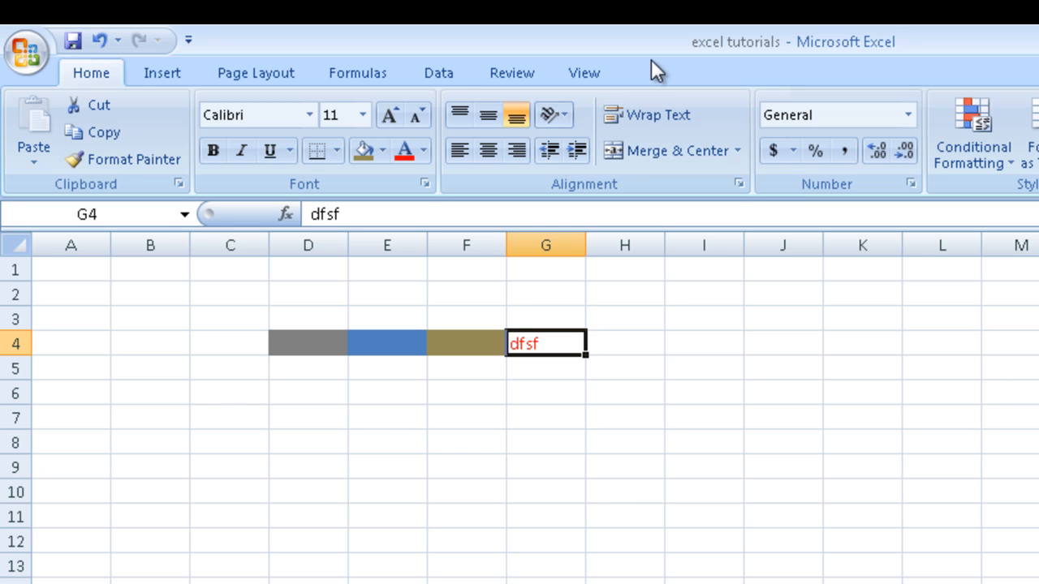
pyautogui.moveTo(645, 186)
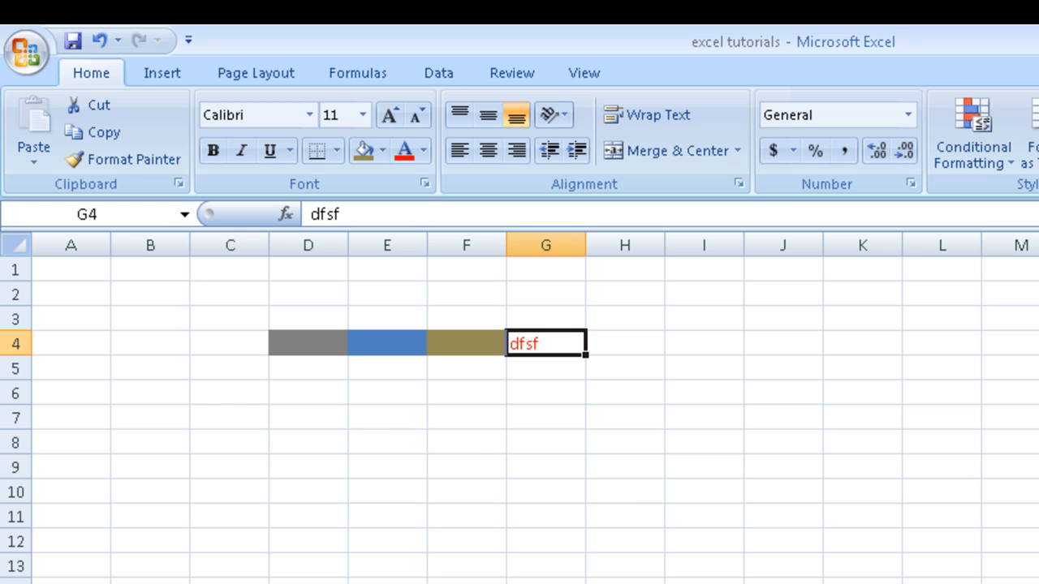
pyautogui.moveTo(621, 185)
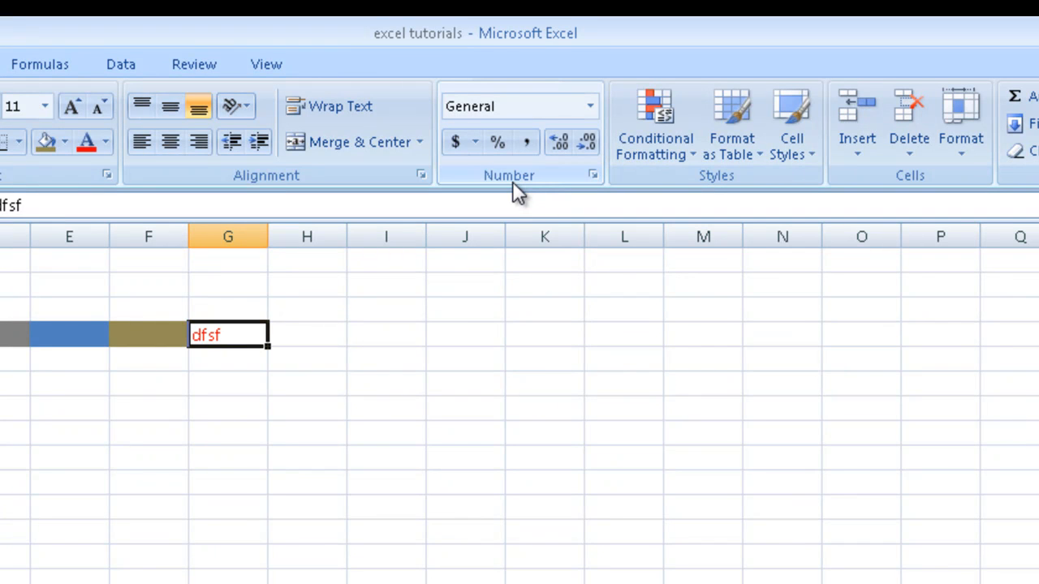
pyautogui.moveTo(467, 170)
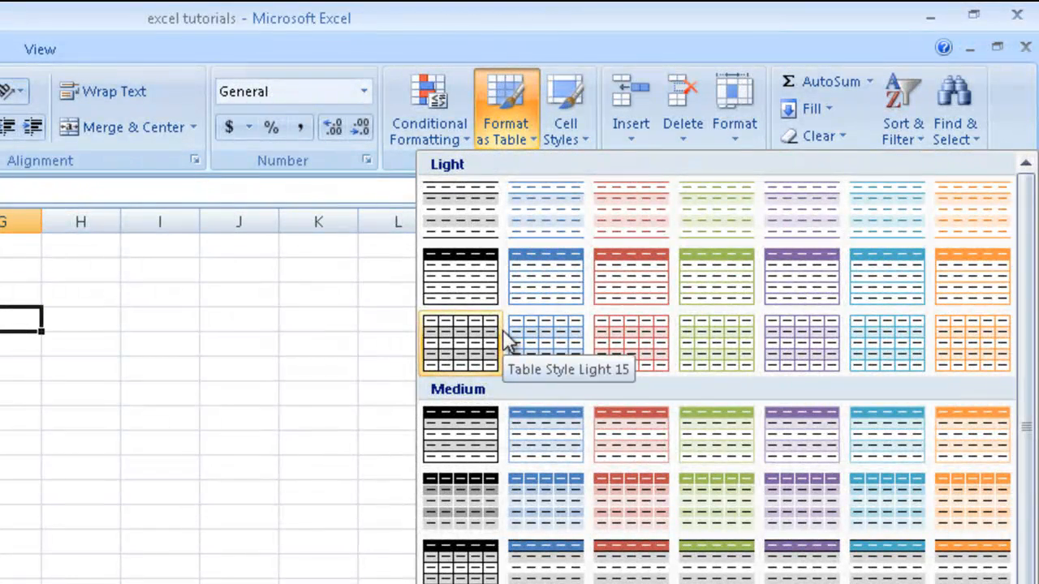
pyautogui.click(428, 110)
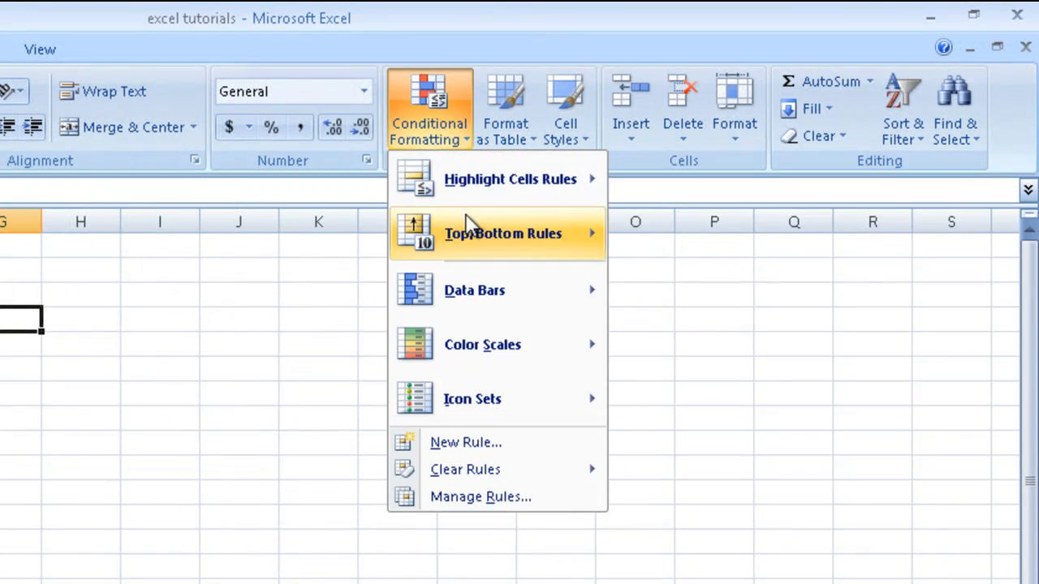
pyautogui.click(599, 105)
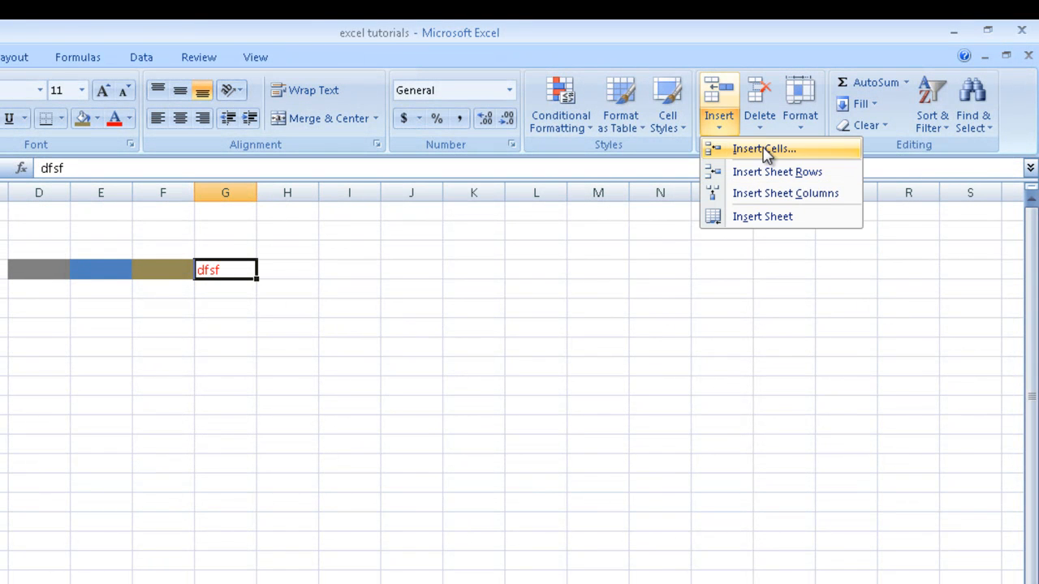
pyautogui.click(759, 106)
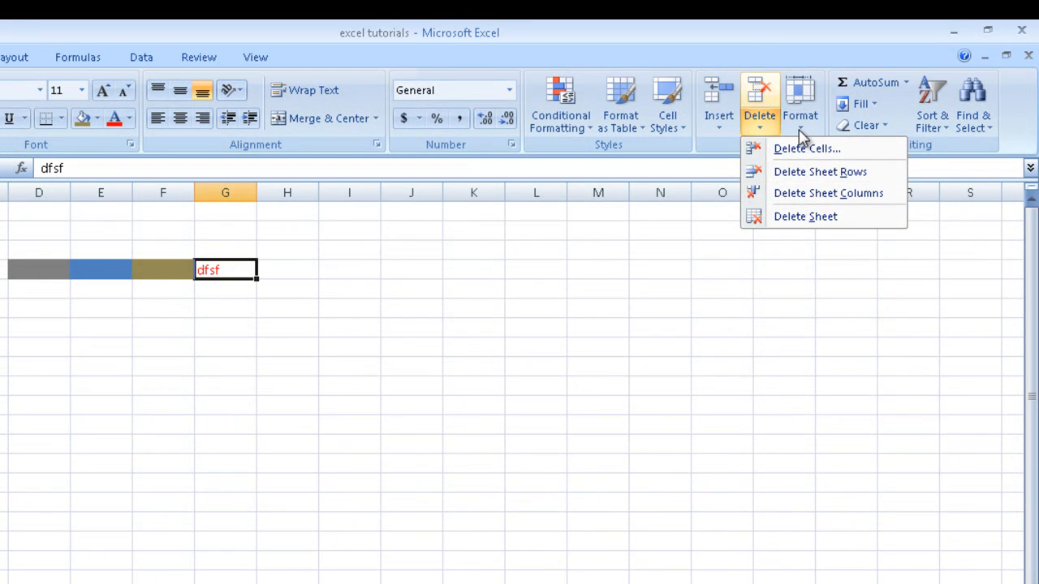
pyautogui.click(799, 103)
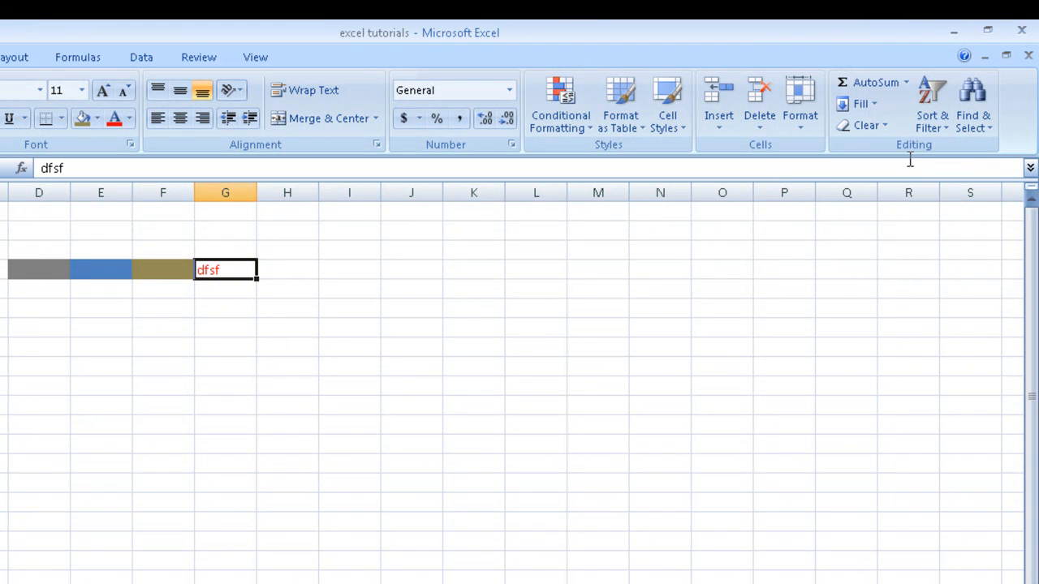
pyautogui.click(907, 82)
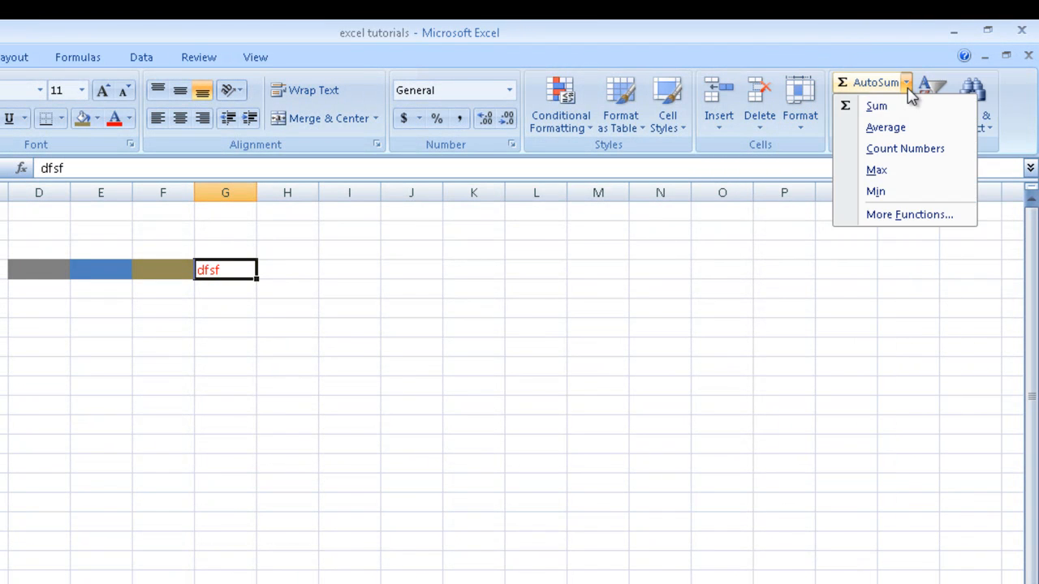
pyautogui.moveTo(896, 226)
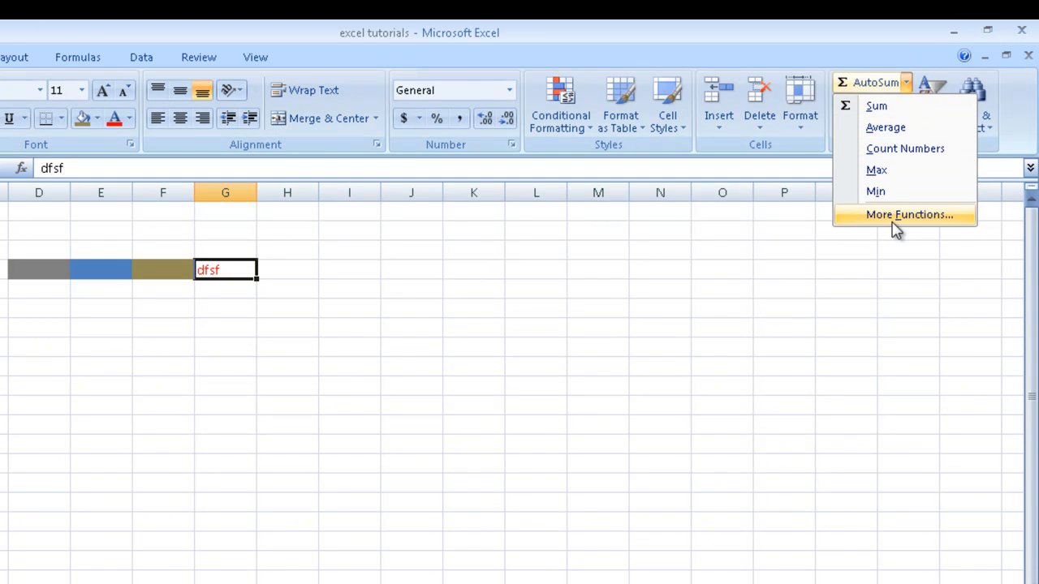
pyautogui.click(862, 104)
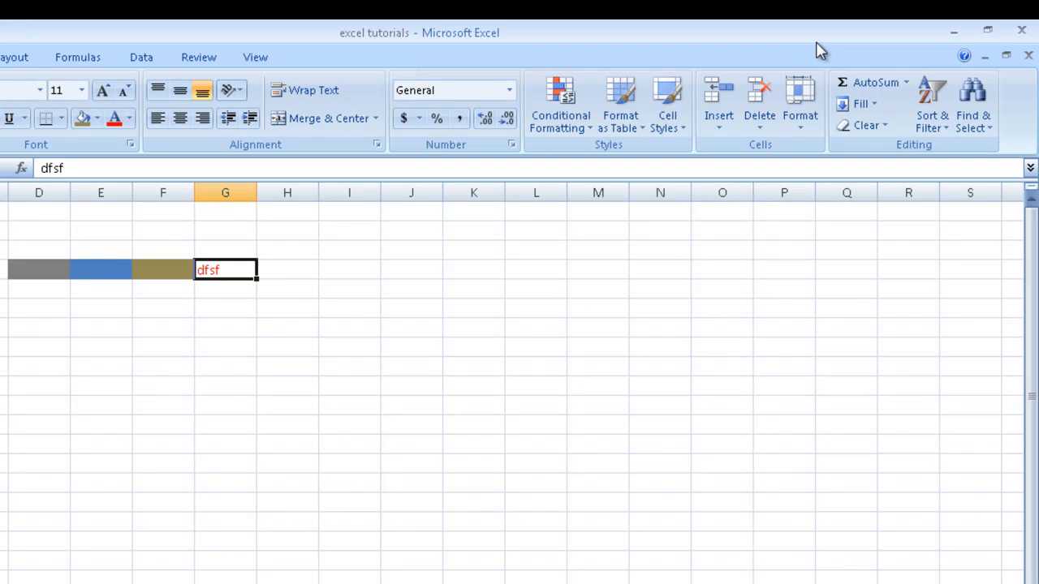
pyautogui.moveTo(404, 241)
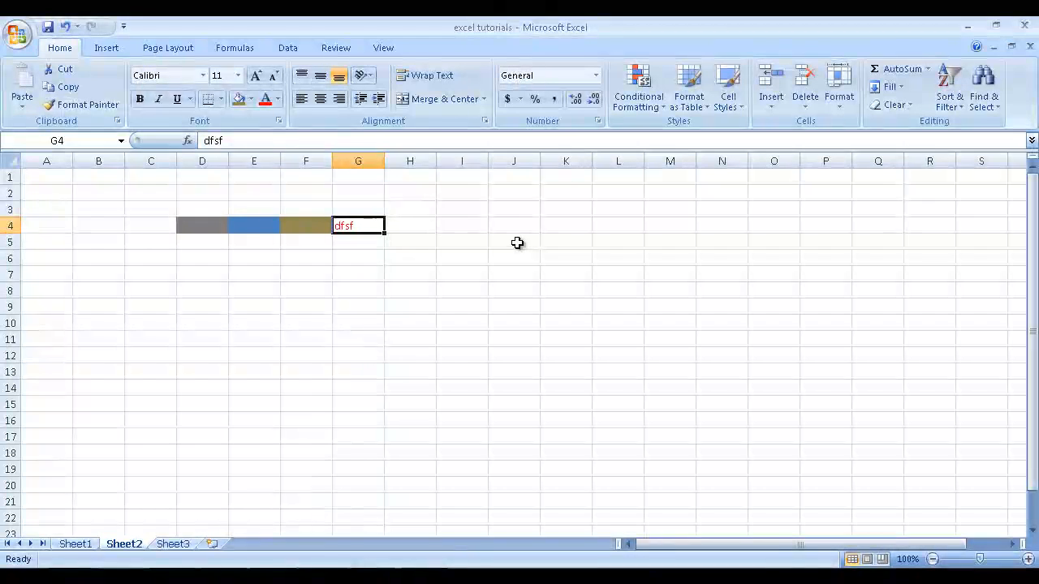
pyautogui.moveTo(529, 194)
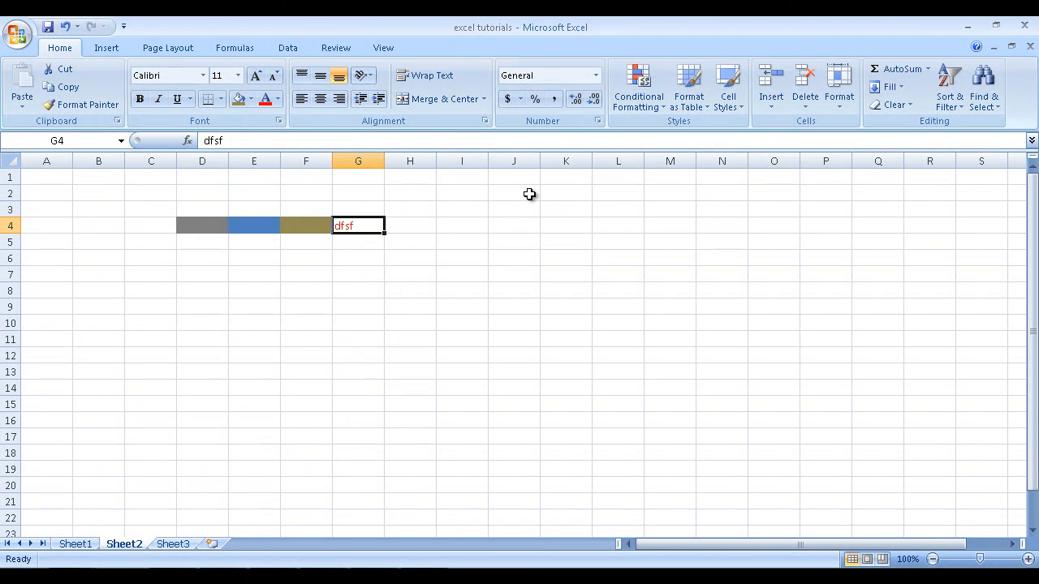